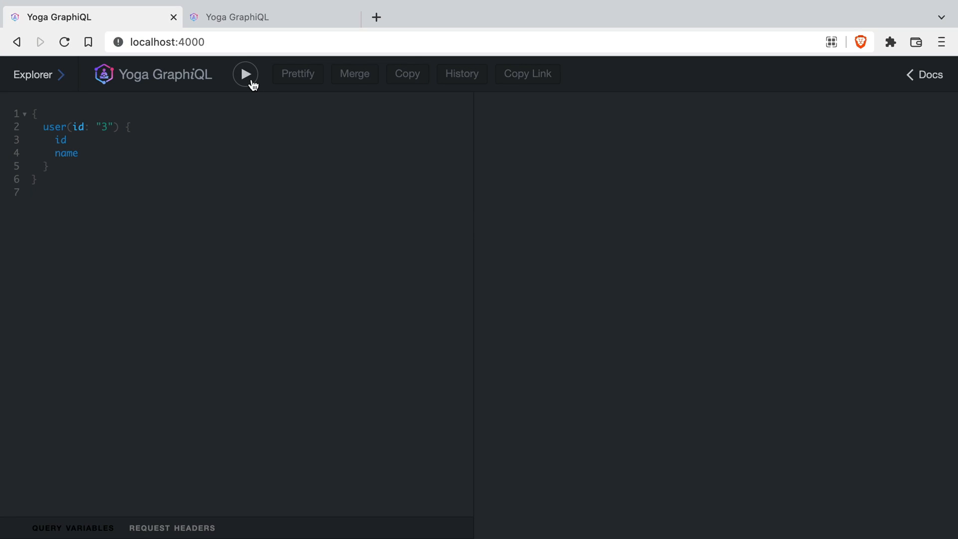
Run the login mutation in the second GraphiQL tab to get a 'User suspended' error
click(245, 74)
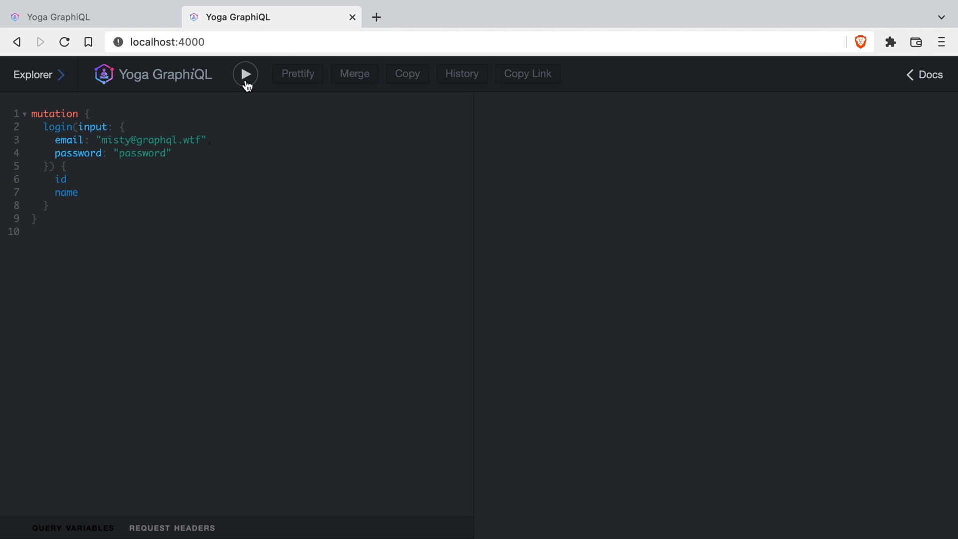
click(245, 74)
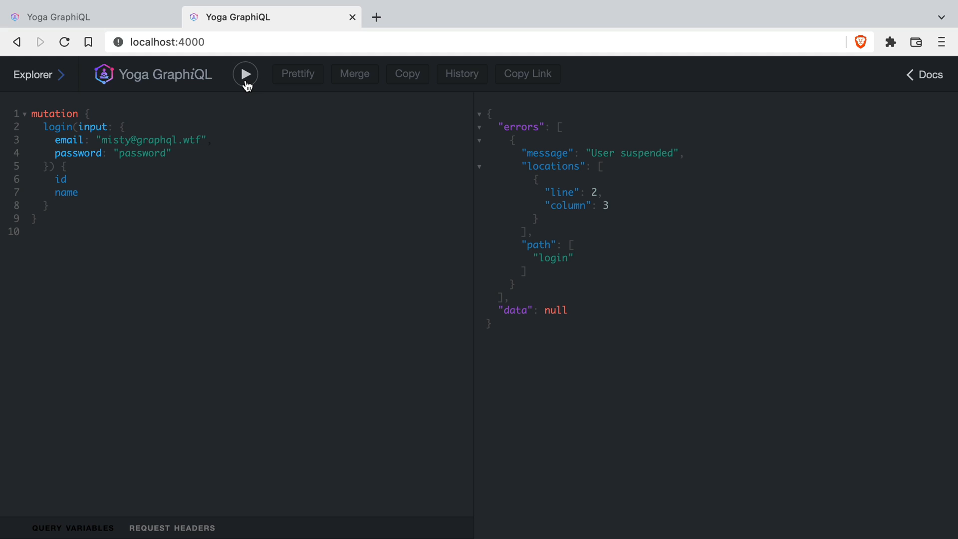
mouse_move(177, 137)
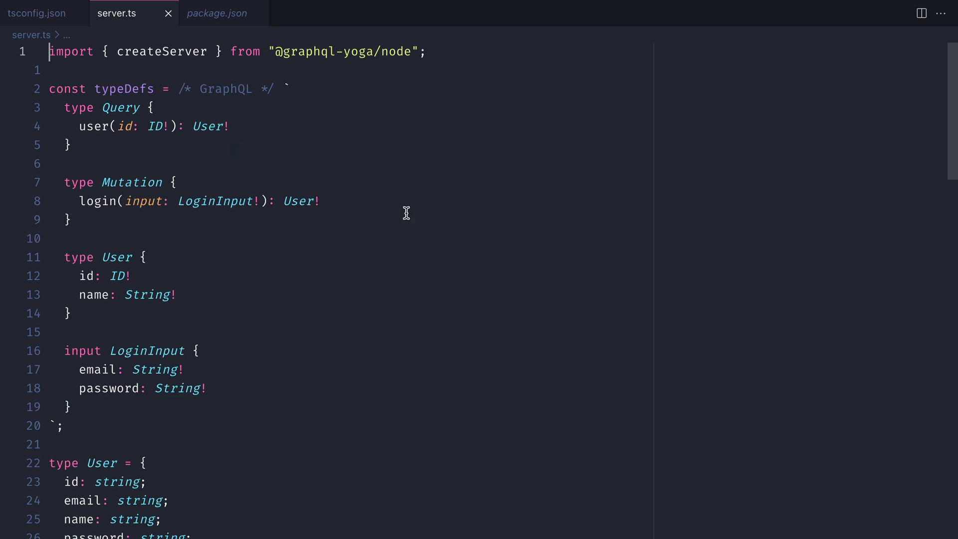
Scroll to the login resolver and begin typing GraphQLYogaError in place of Error
scroll(down, 3)
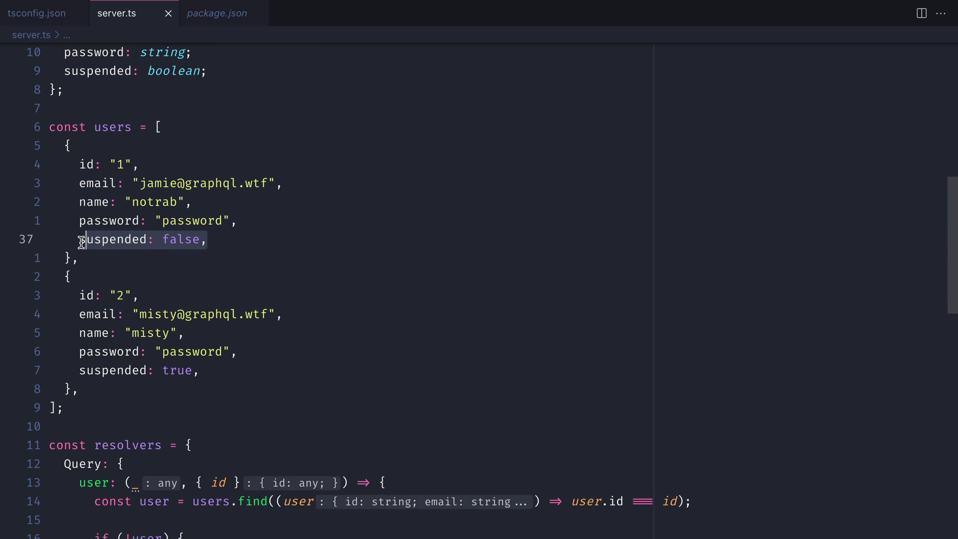
scroll(down, 3)
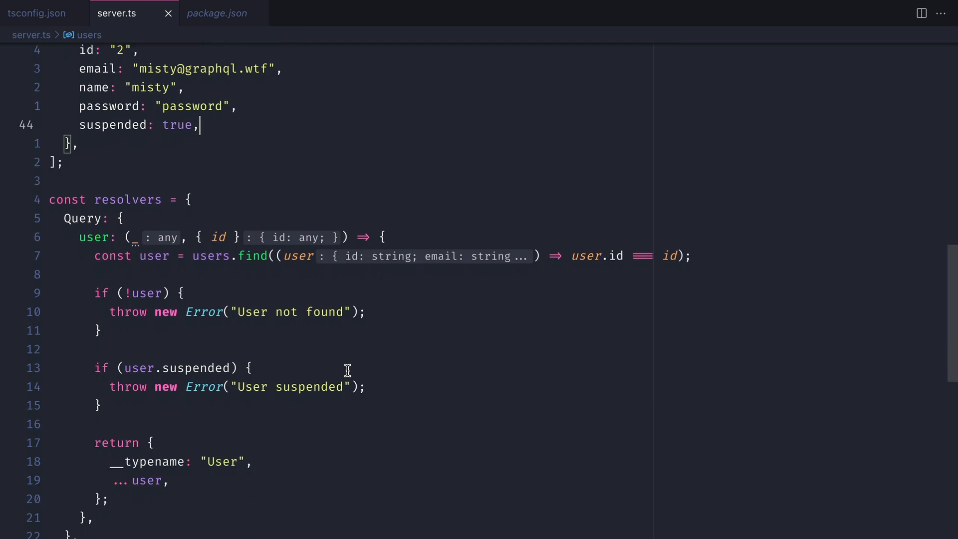
scroll(down, 3)
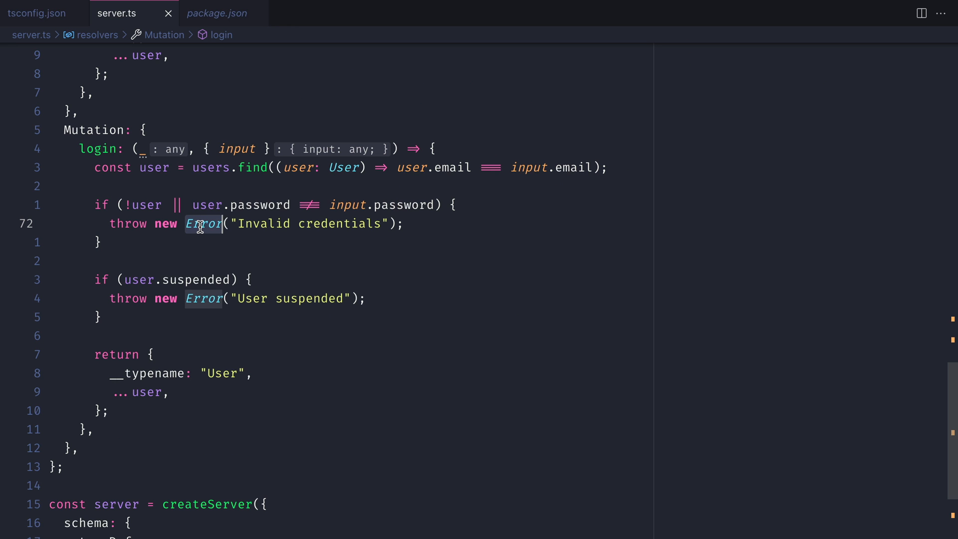
text(GraphQLYogaError } from "@graphql-yoga/node";)
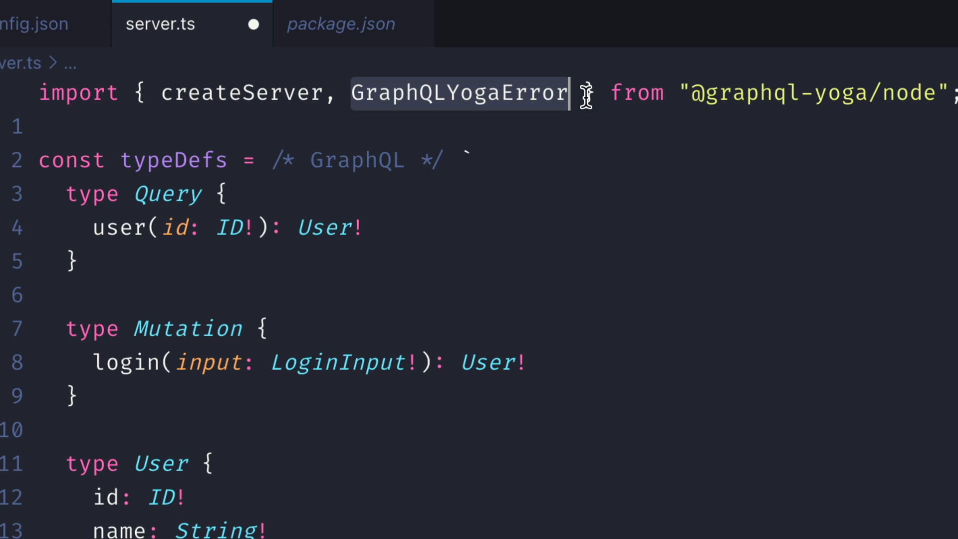
Throw GraphQLYogaError in the login resolver with { code: "INVALID_CREDENTIALS" } as the second argument
scroll(down, 3)
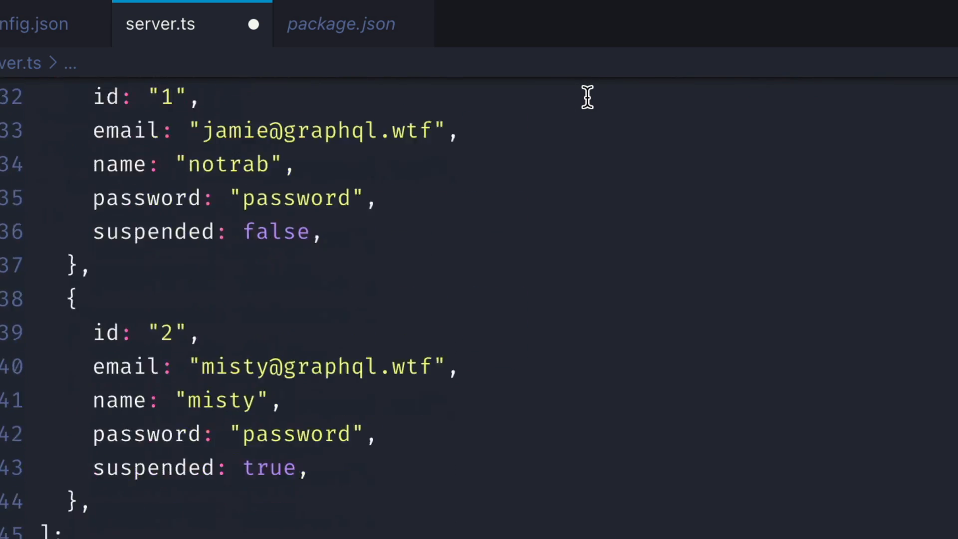
scroll(down, 3)
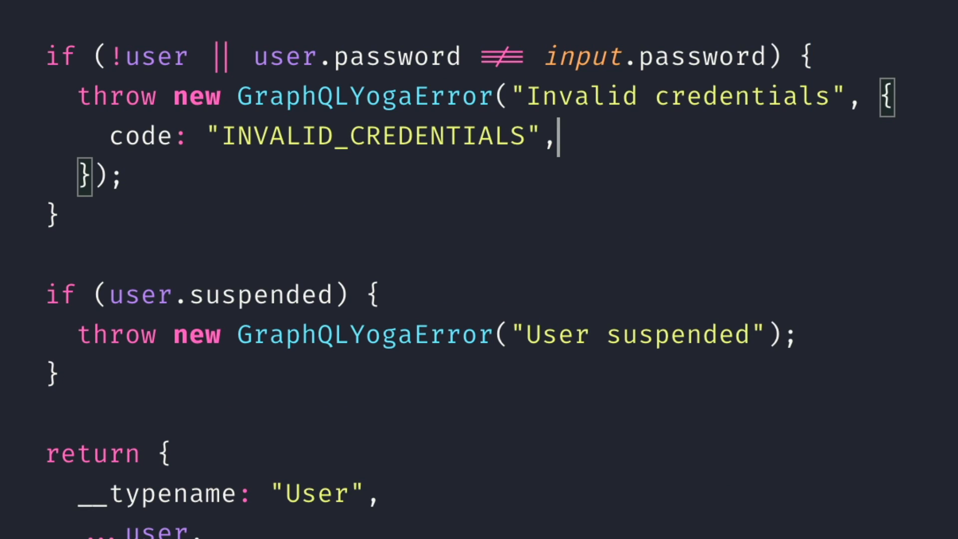
mouse_move(803, 265)
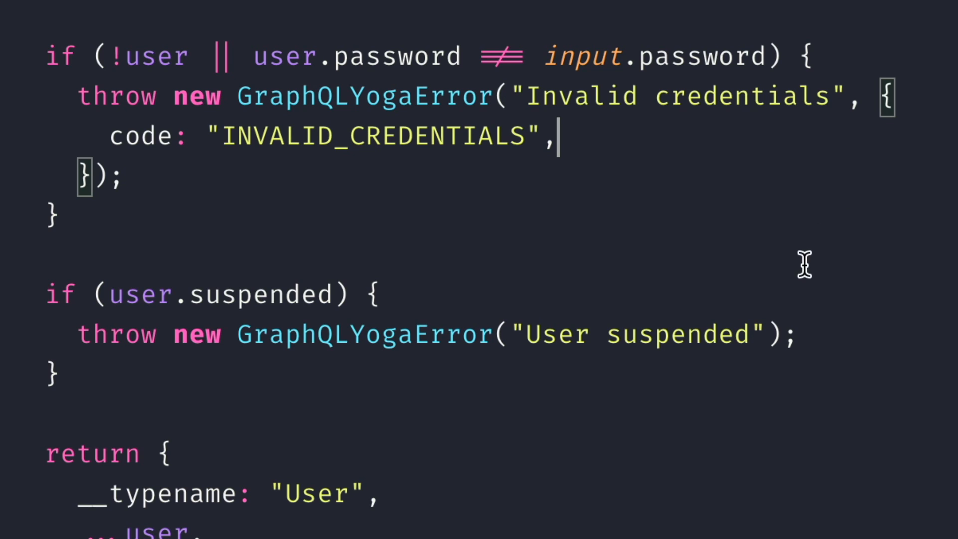
text(, {})
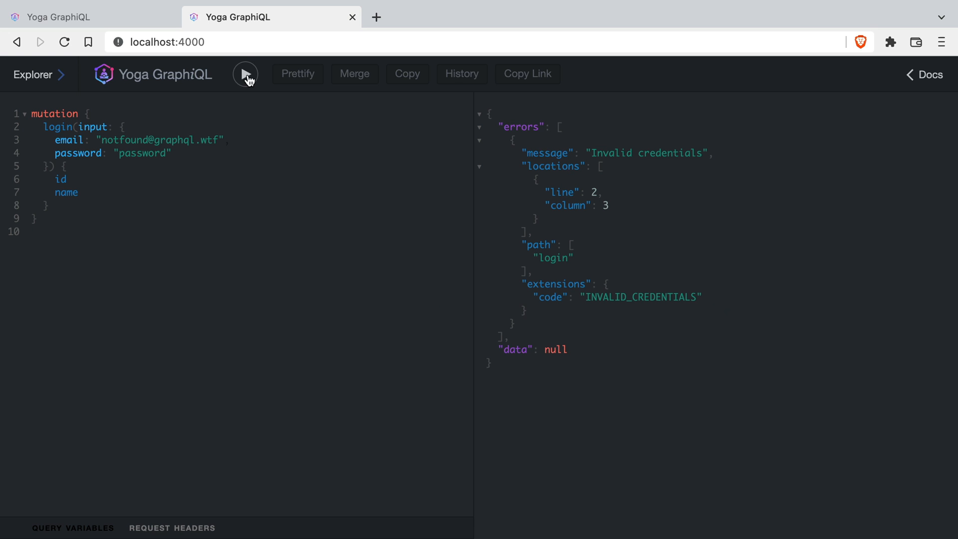
Run login with an unknown email to see the INVALID_CREDENTIALS error extension
double_click(124, 139)
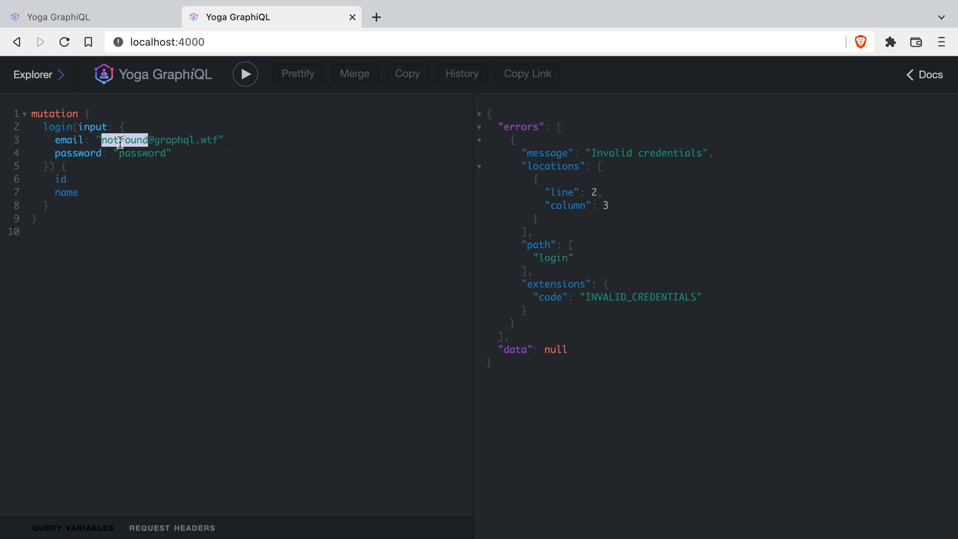
click(245, 74)
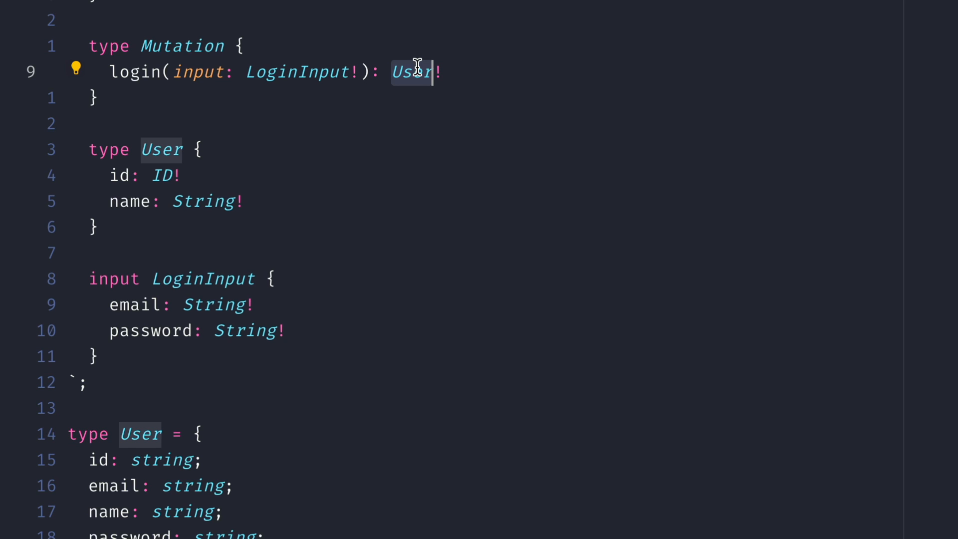
Make login return AuthPayload!, a union of User, IncorrectCredentialsError and UserSuspendedError with unlockedAt
text(AuthPayload =)
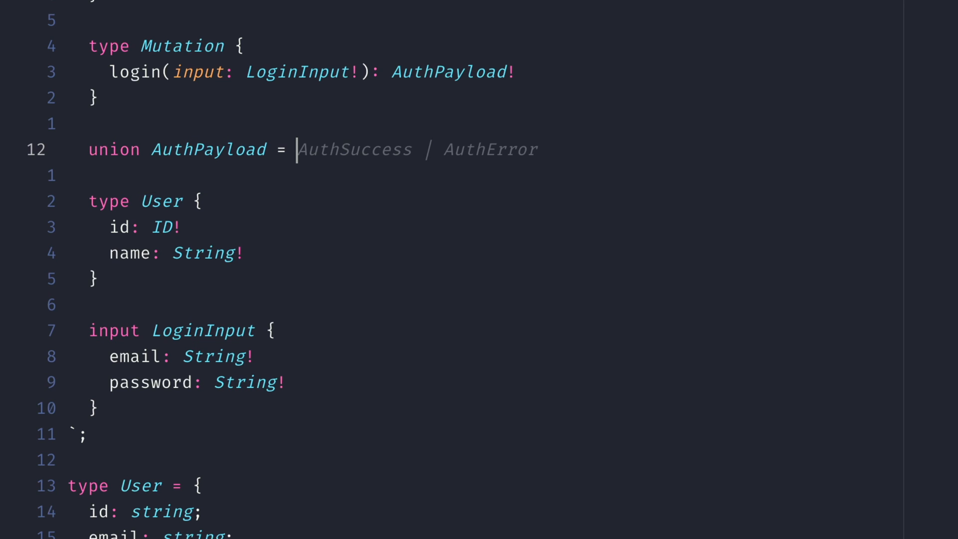
text(User)
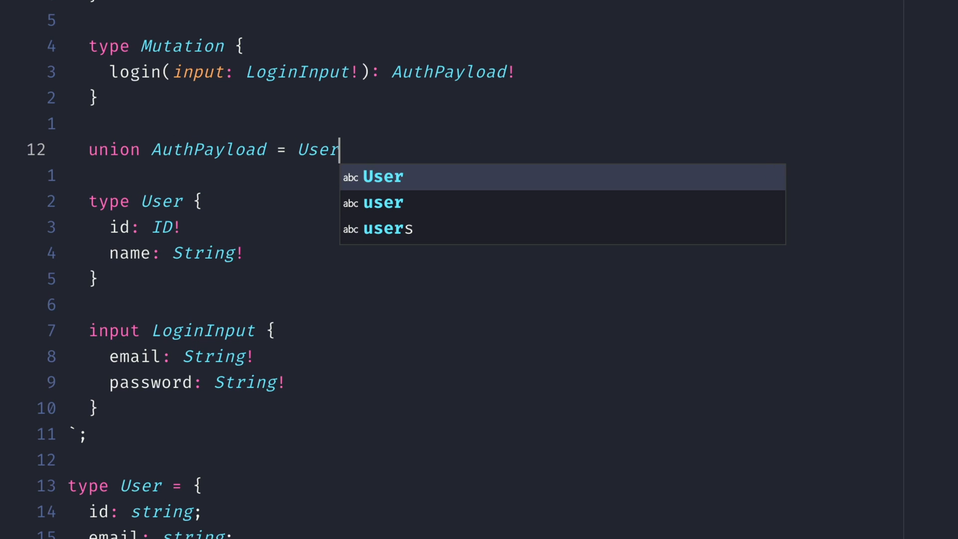
text(| IncorrectCredentialsError)
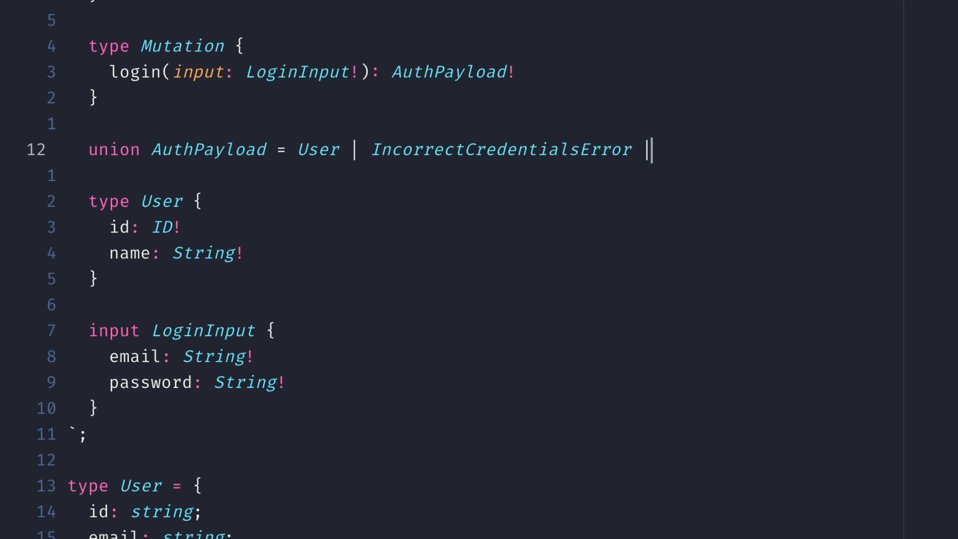
text(| UserSuspendedError)
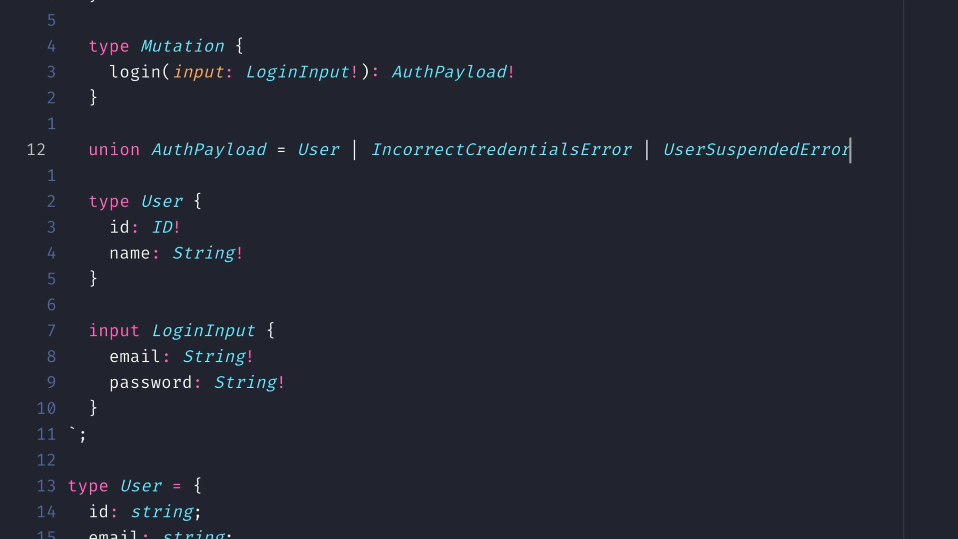
text(t)
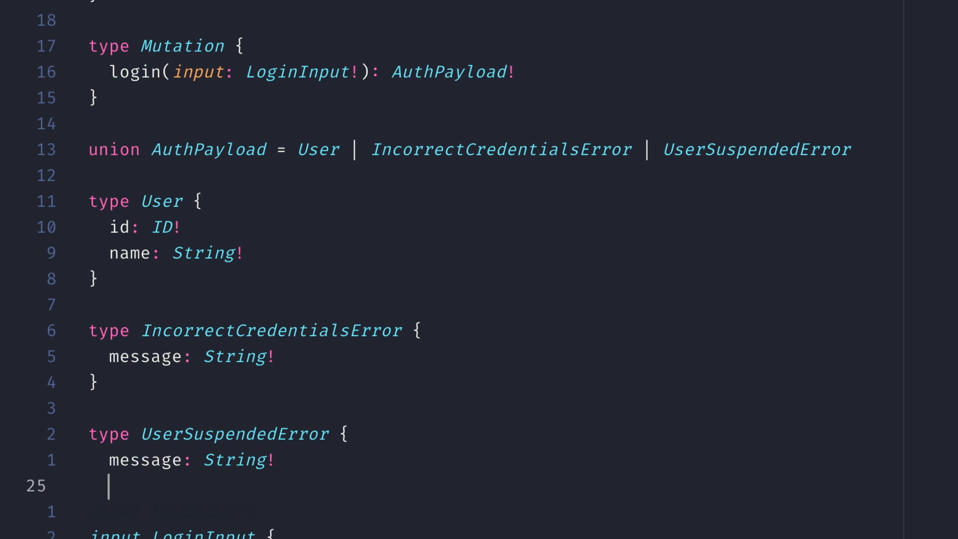
text(unlockedAt: String!)
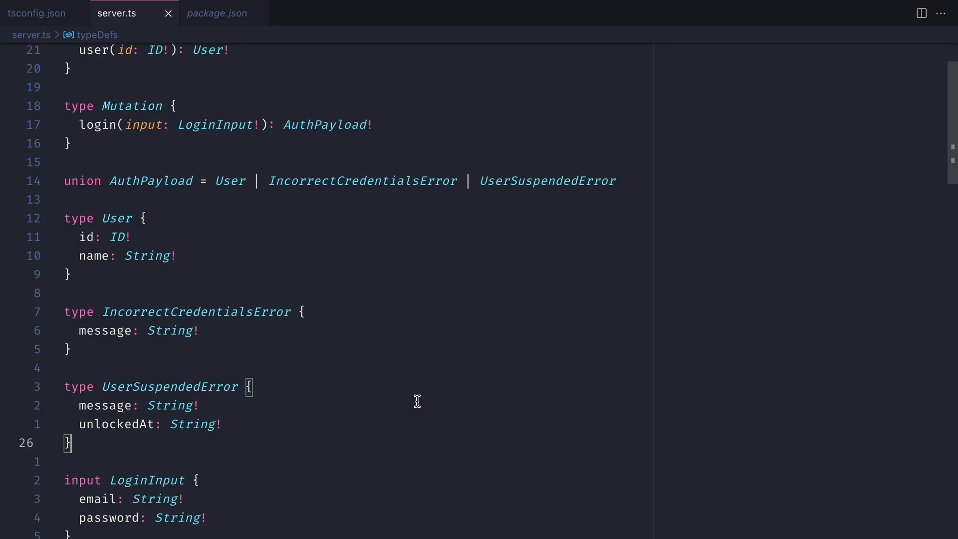
Return __typename-tagged error objects from login, setting unlockedAt to new Date().toISOString()
scroll(down, 3)
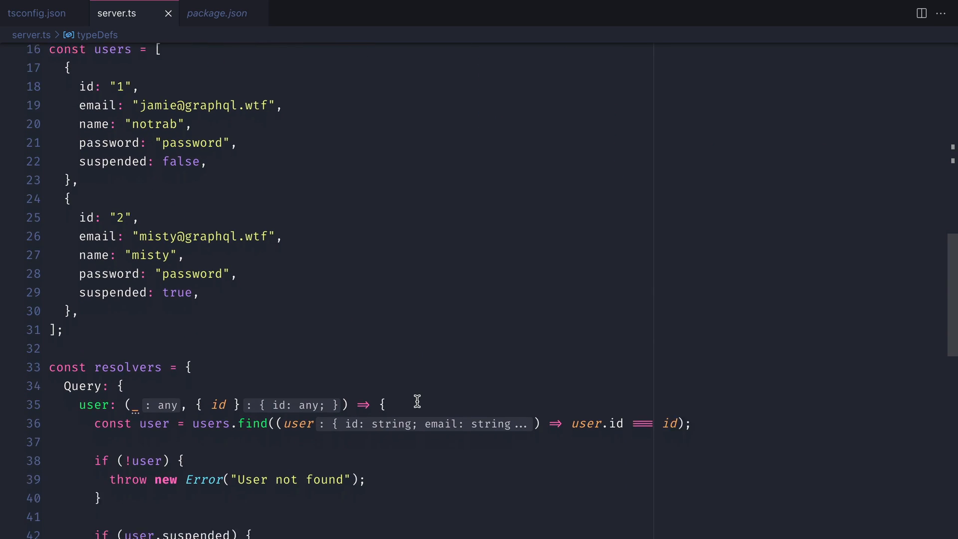
scroll(down, 3)
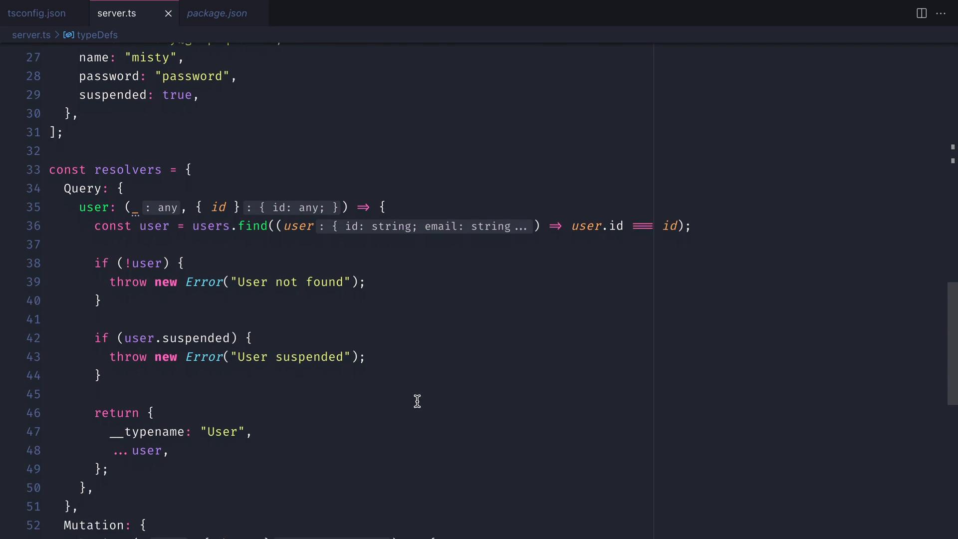
scroll(down, 3)
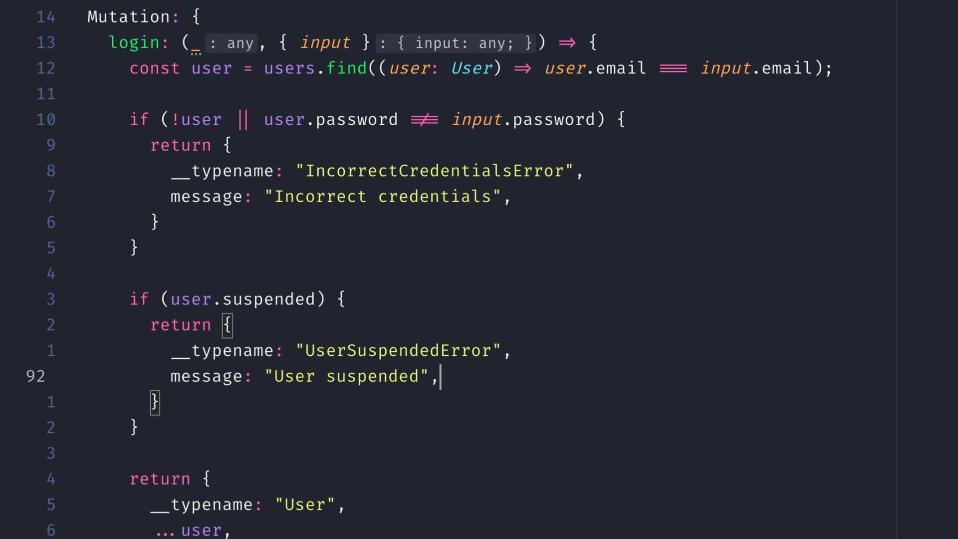
text(unlockedAt: new Date())
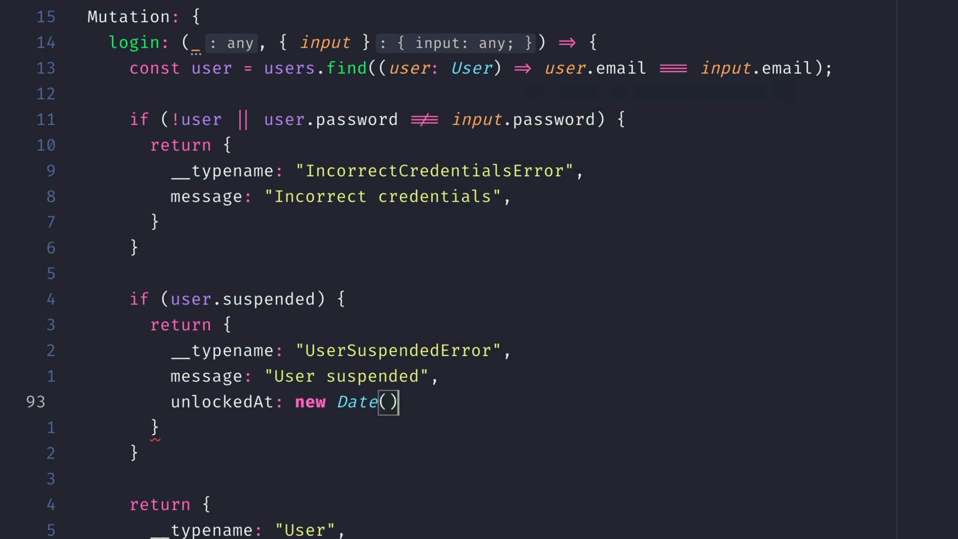
text(.toISOString(),)
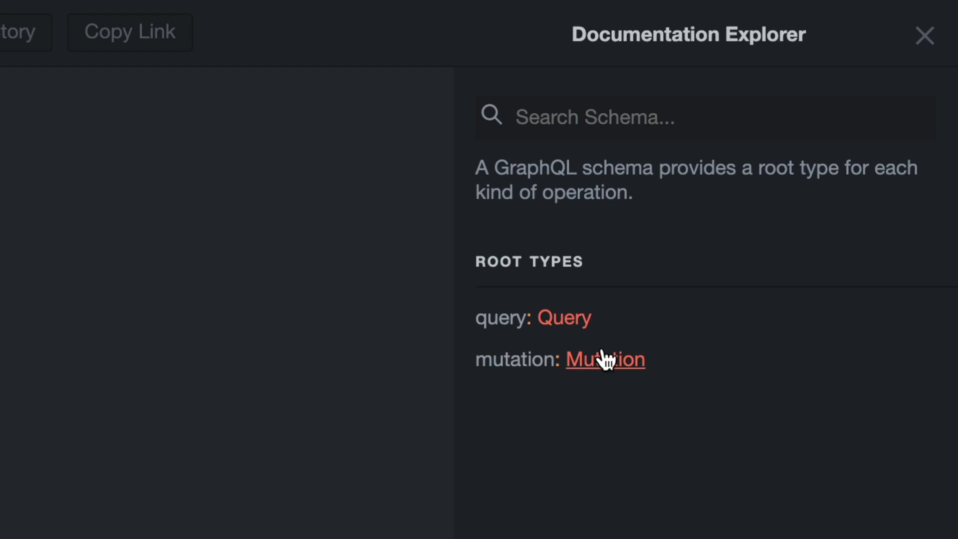
Browse the docs for Mutation, AuthPayload, IncorrectCredentialsError and UserSuspendedError
click(604, 359)
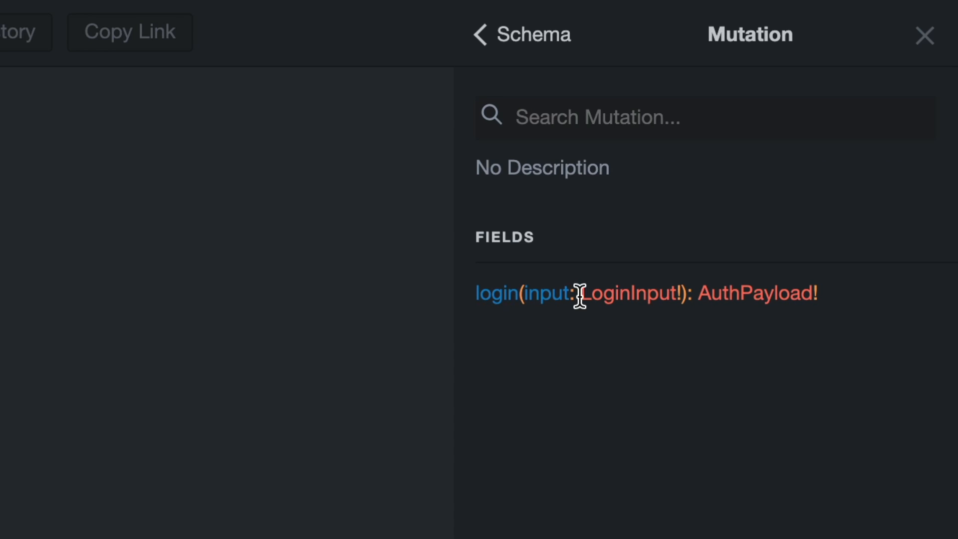
click(757, 294)
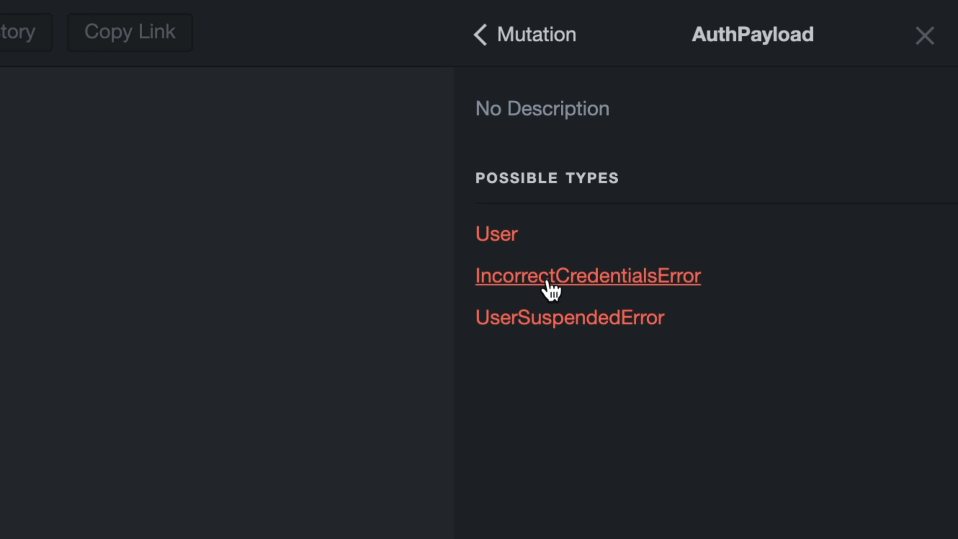
mouse_move(517, 318)
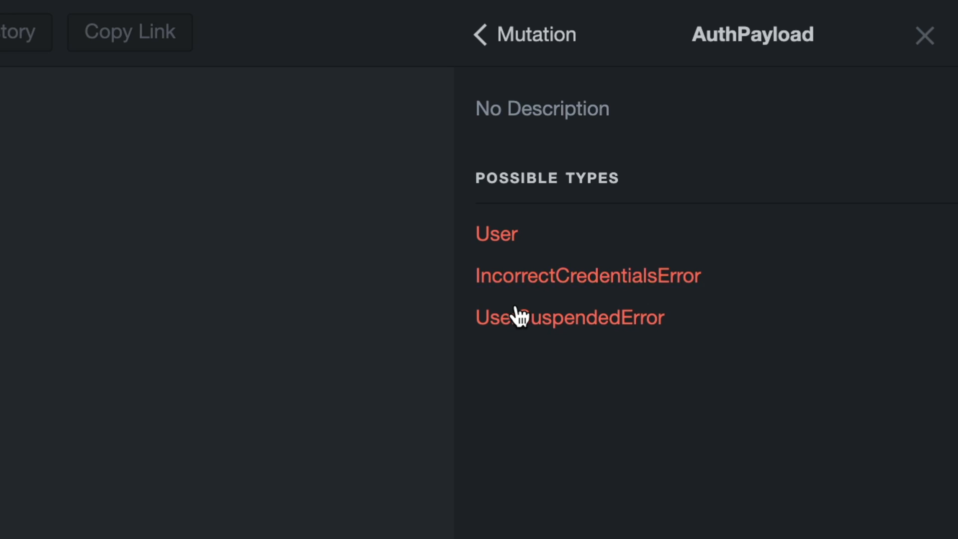
click(587, 275)
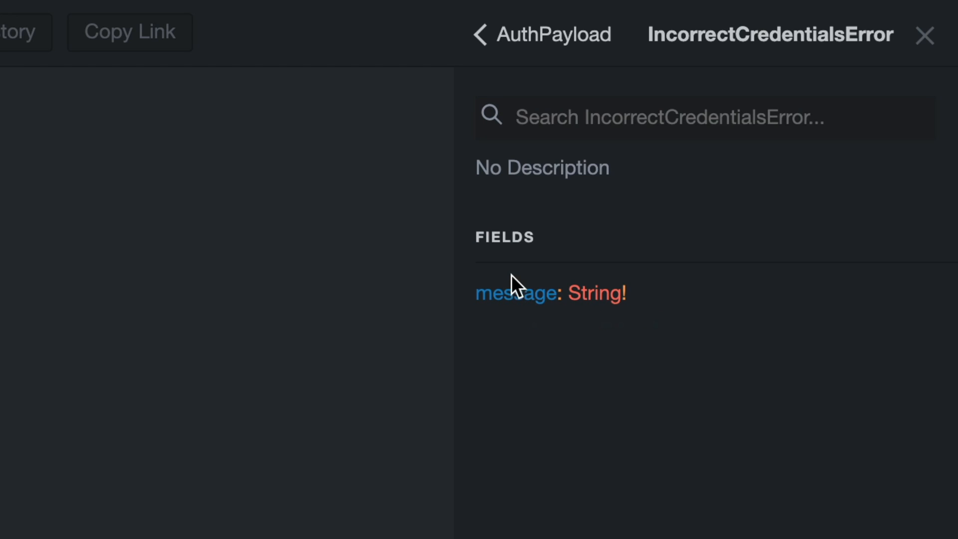
mouse_move(516, 147)
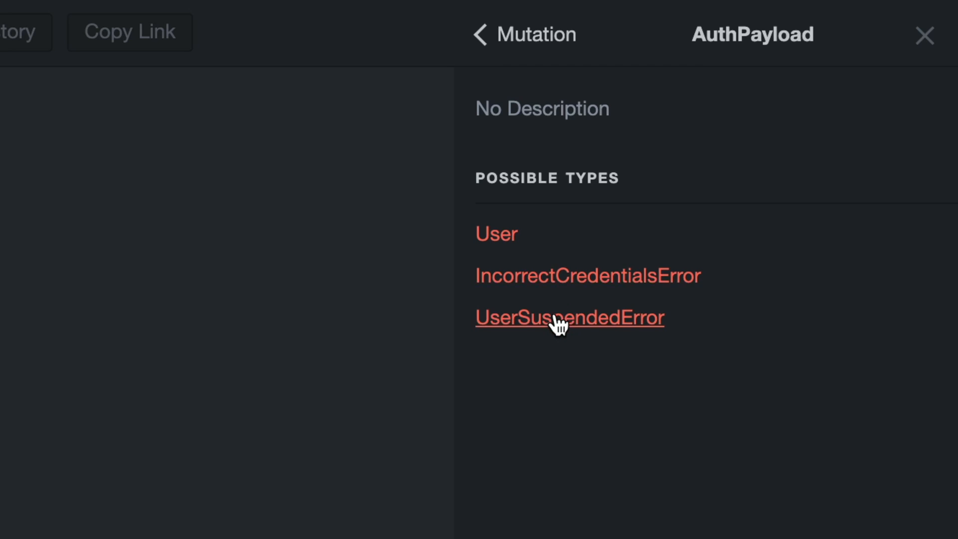
click(569, 317)
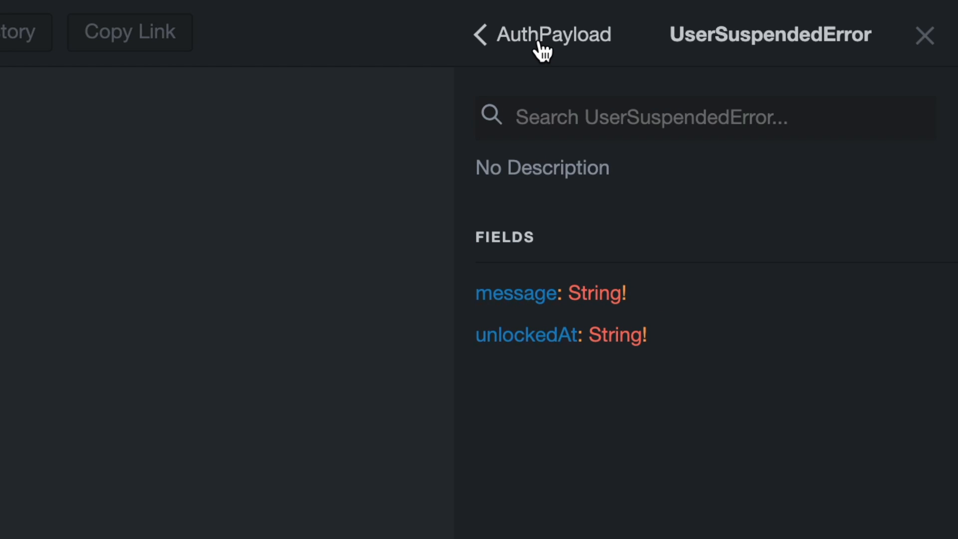
click(925, 35)
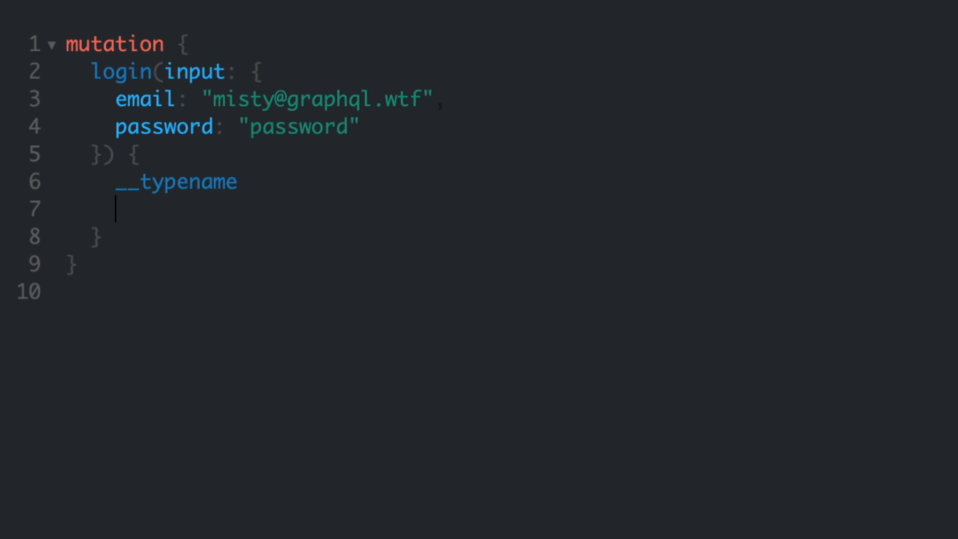
Add inline fragments on User, IncorrectCredentialsError and UserSuspendedError to the login mutation
text(... on)
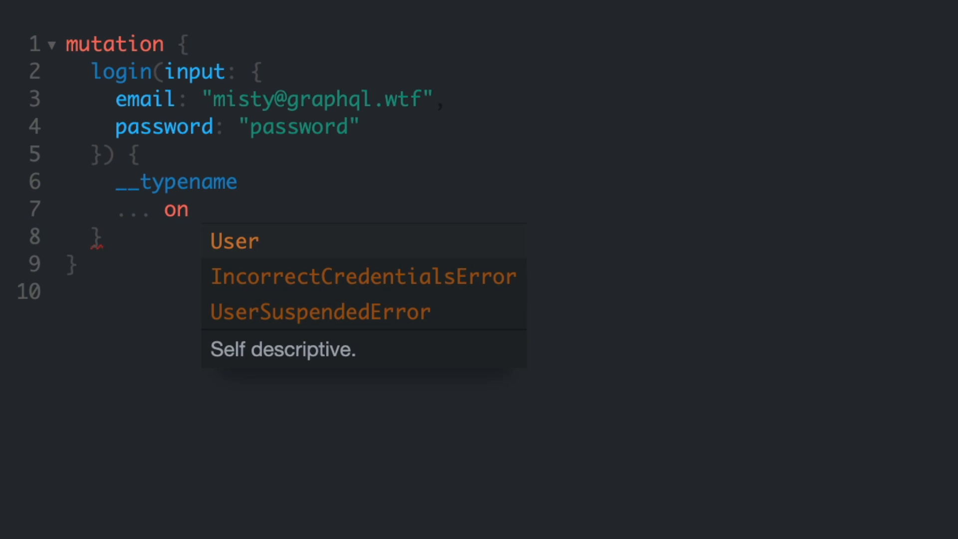
click(234, 241)
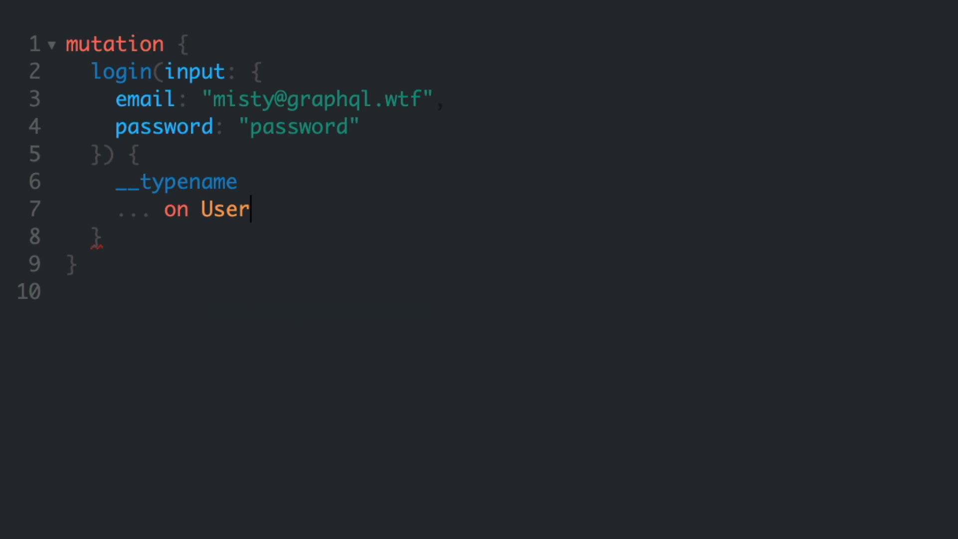
text({)
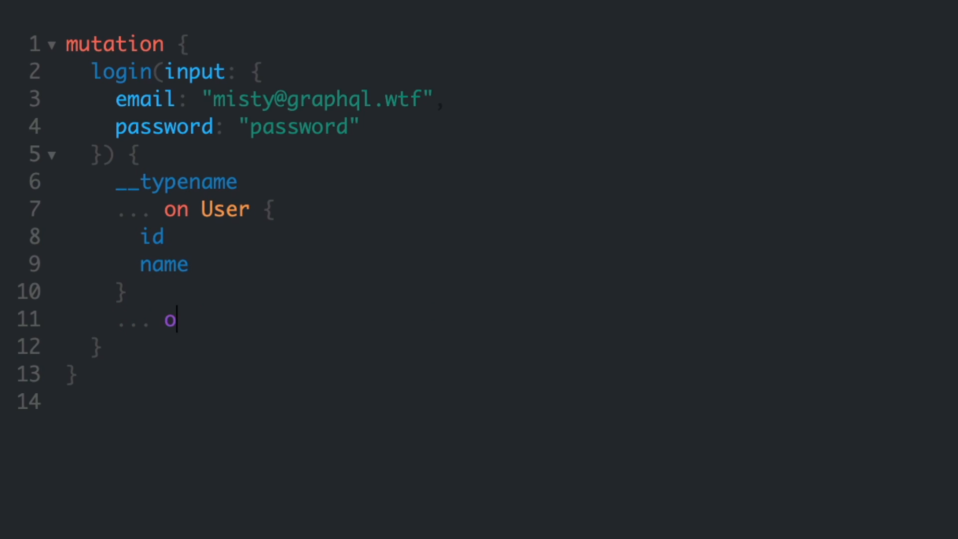
text(n IncorrectCredentialsError)
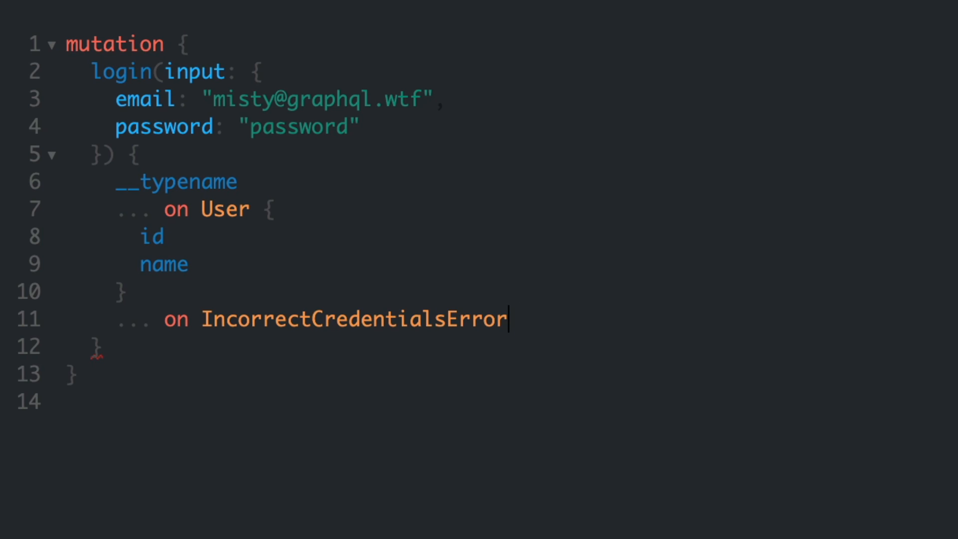
text({)
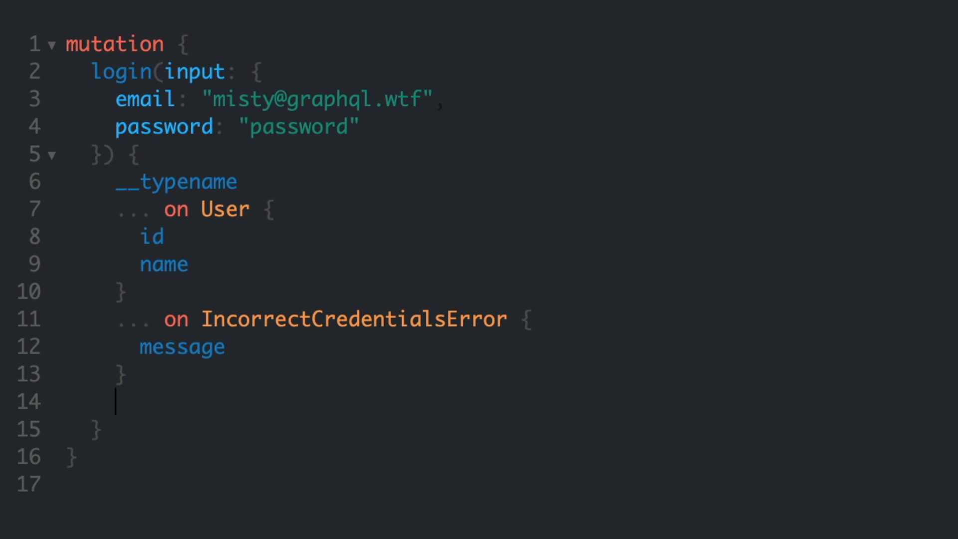
text(... on)
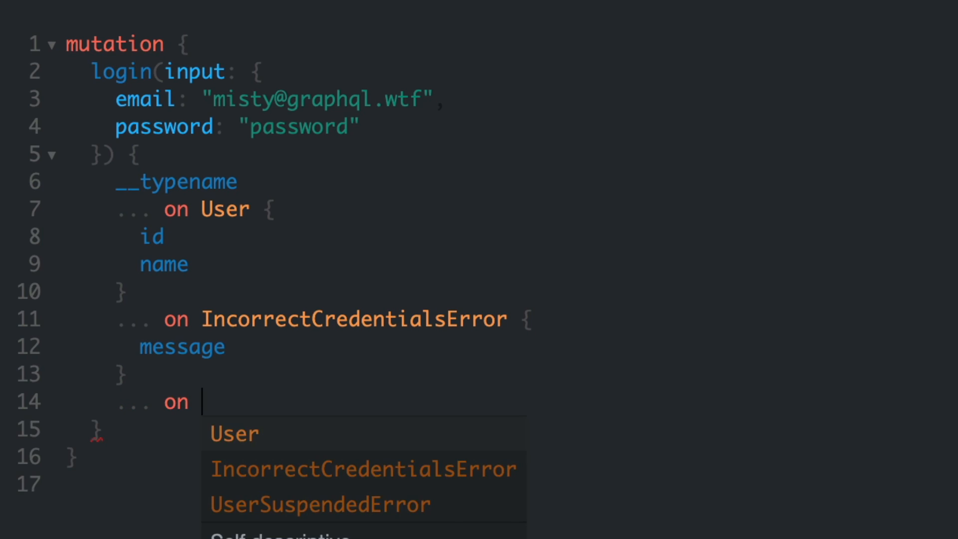
click(319, 505)
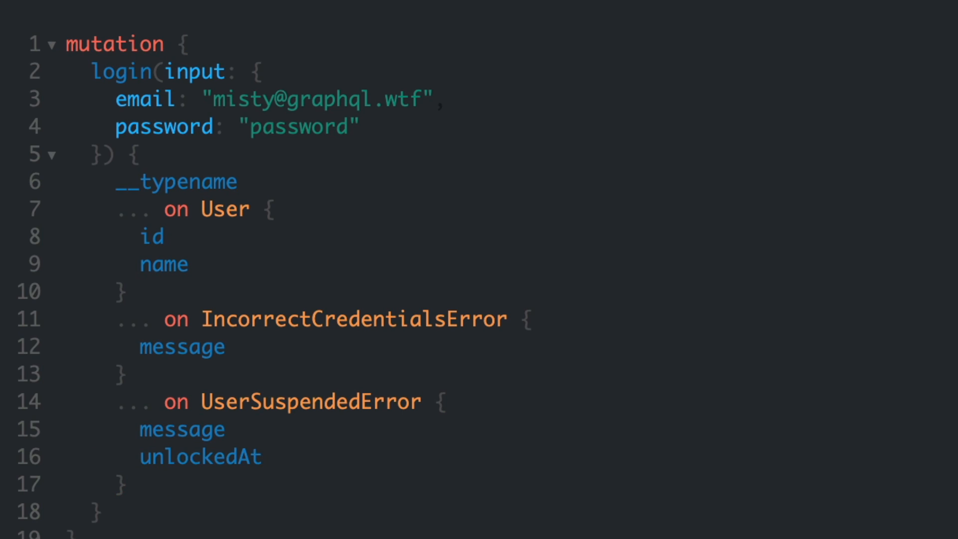
click(245, 74)
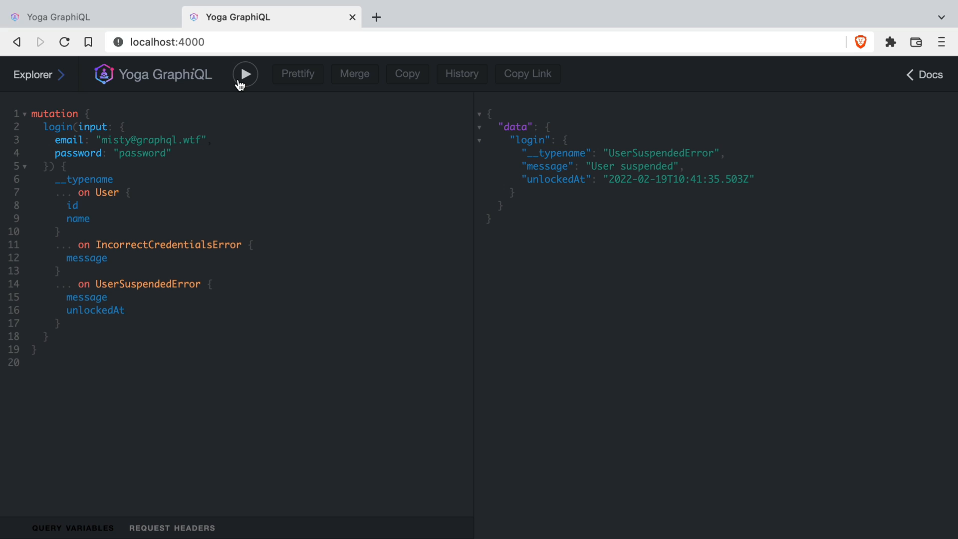
mouse_move(190, 153)
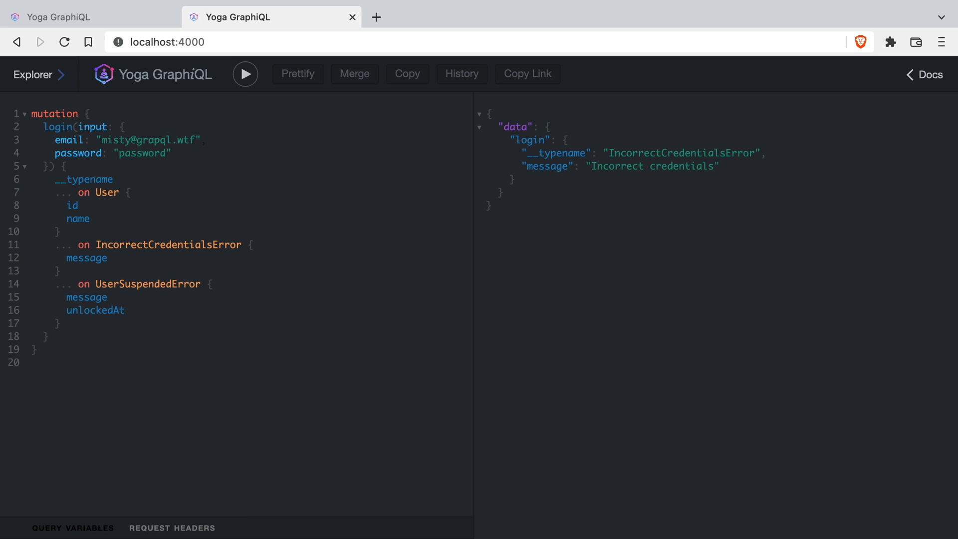
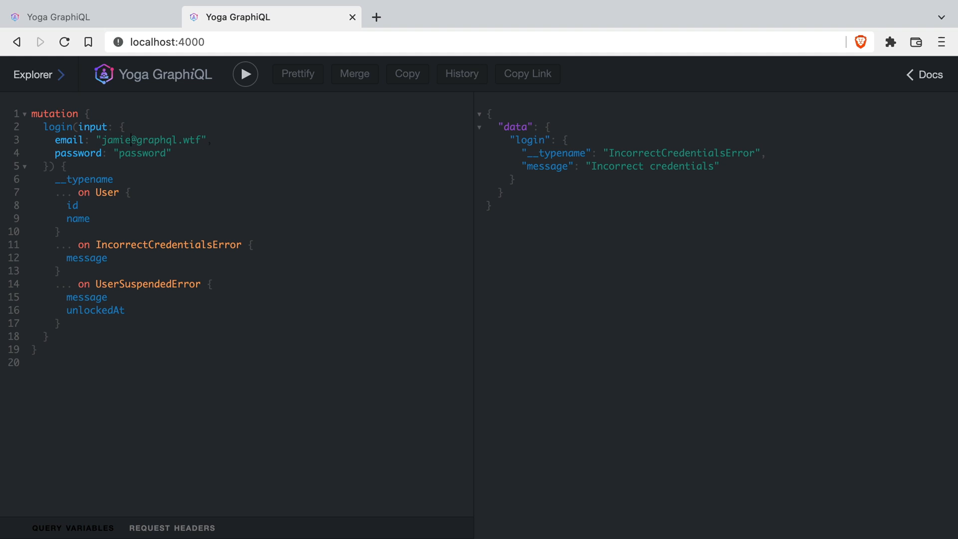
click(245, 74)
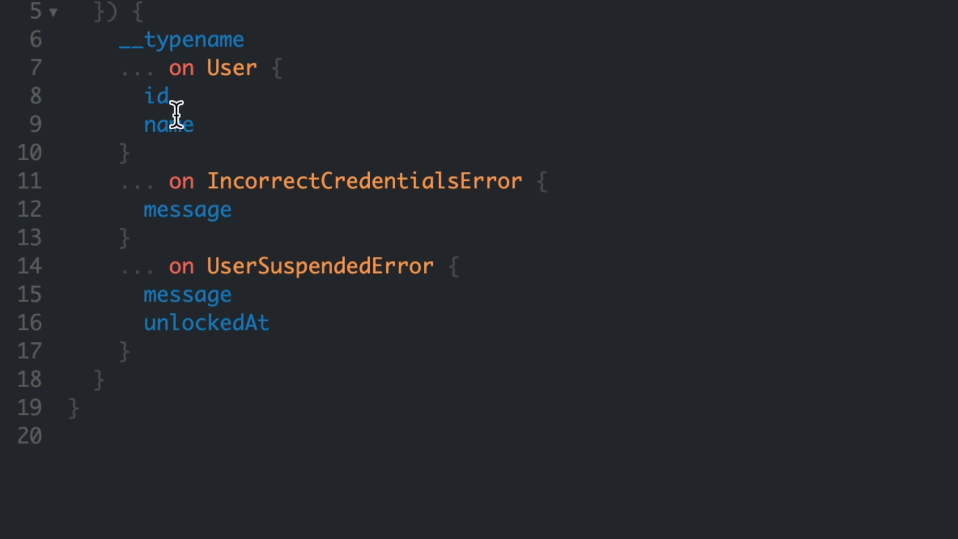
Select the duplicated message fields in both error fragments and begin declaring an Error interface
double_click(186, 209)
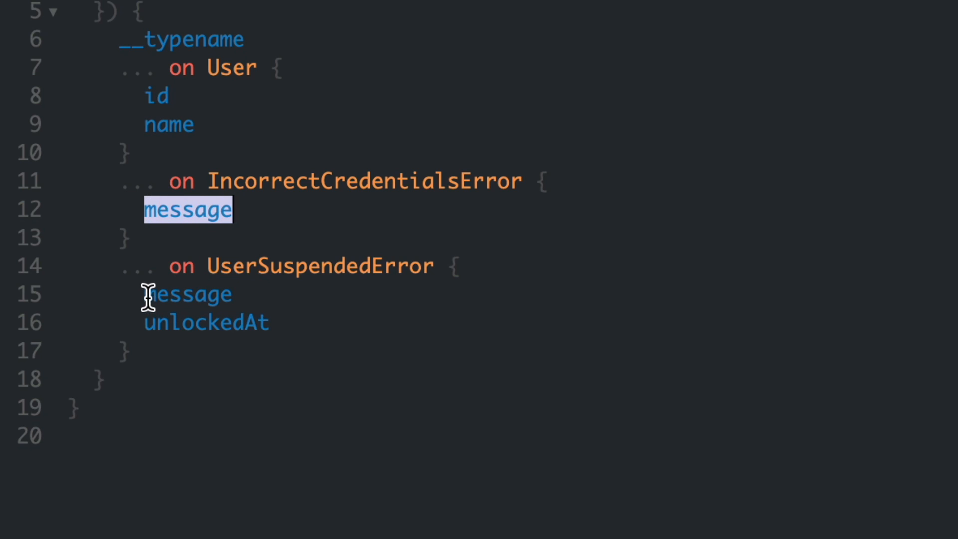
double_click(186, 295)
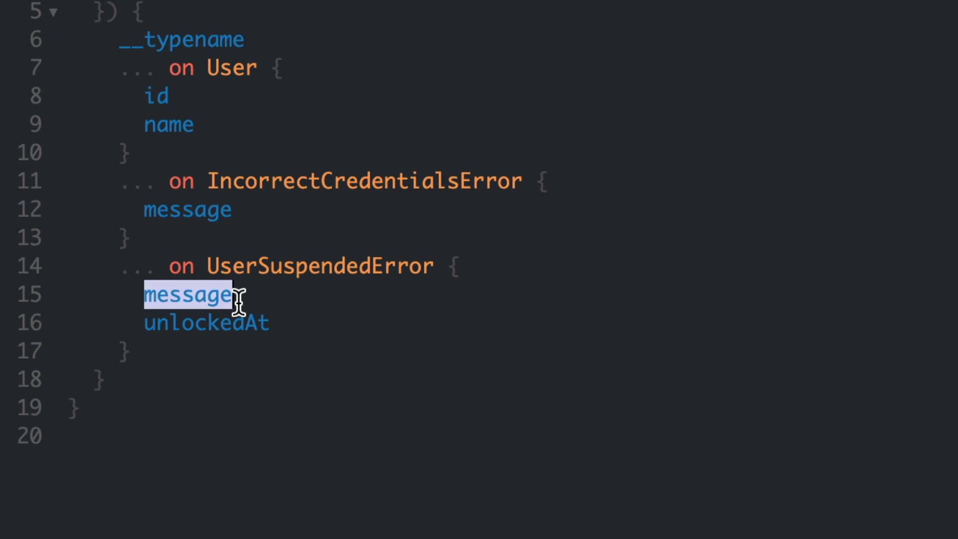
text(interface Error)
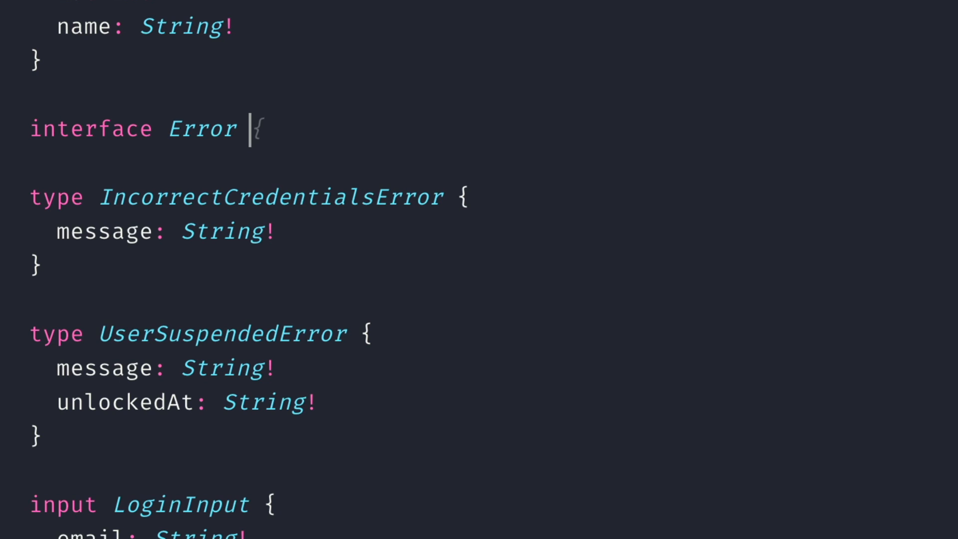
Make IncorrectCredentialsError and UserSuspendedError implement the Error interface
text(implements Error)
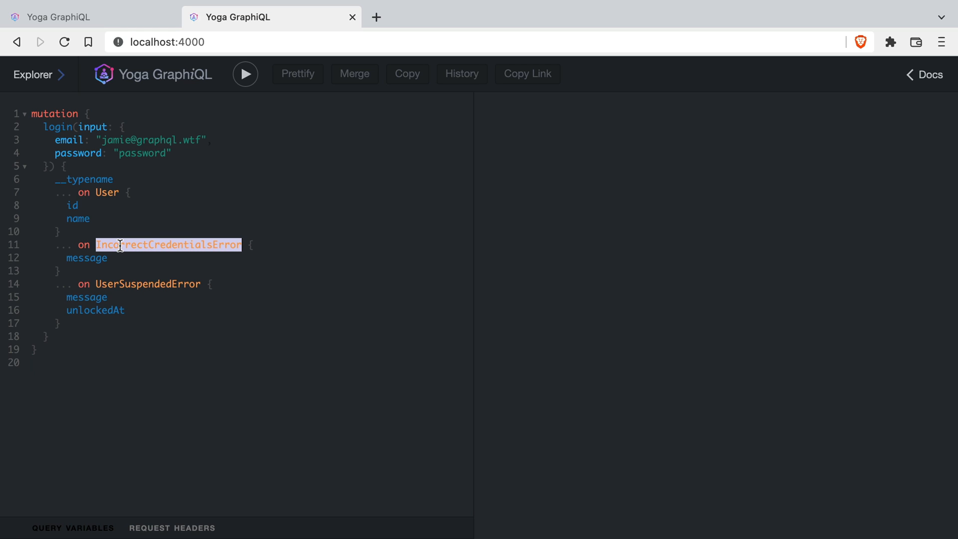
Retarget the middle inline fragment to Error and run the mutation with an unknown email
text(Error {)
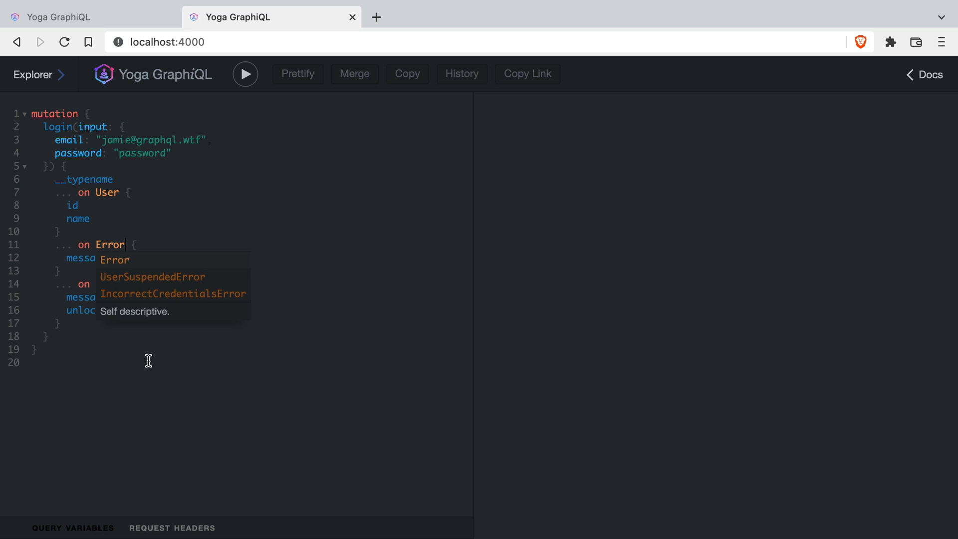
click(245, 73)
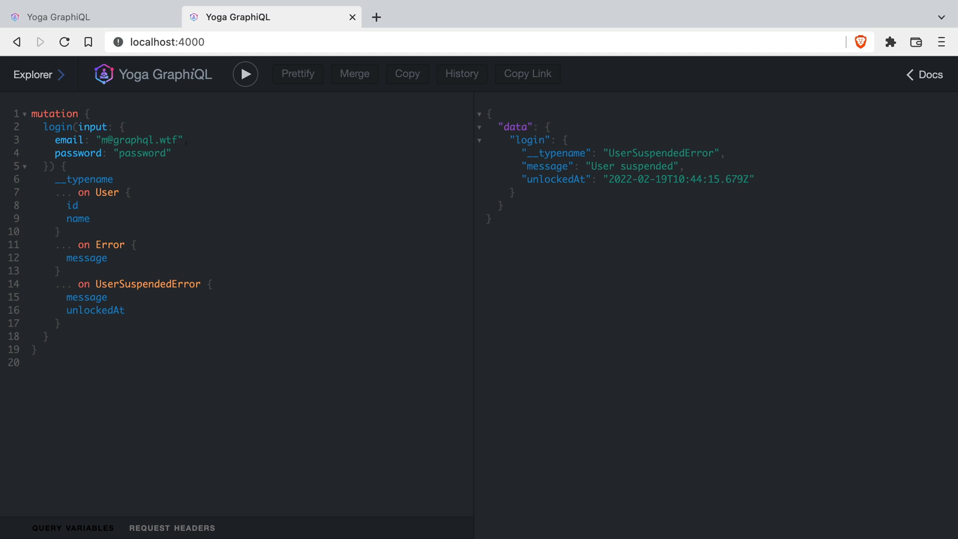
click(245, 73)
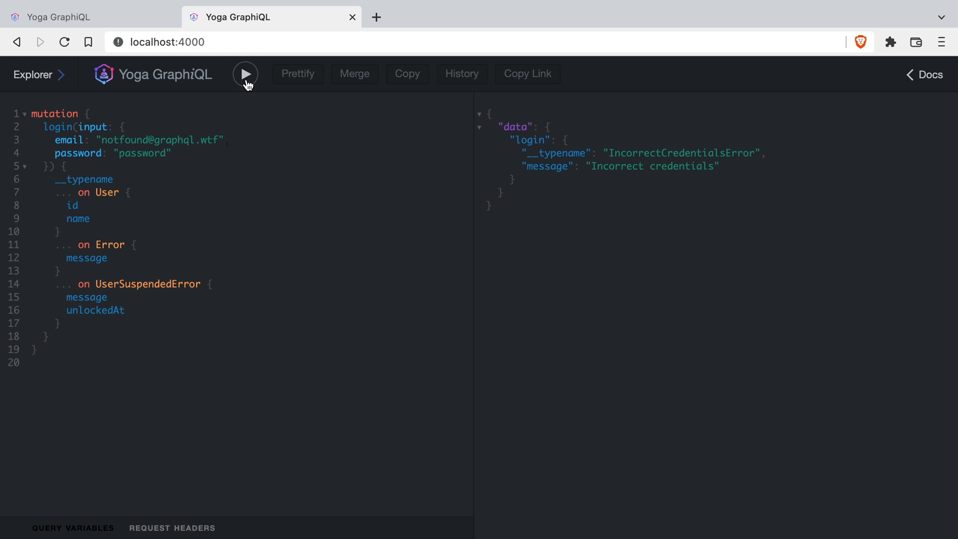
mouse_move(861, 101)
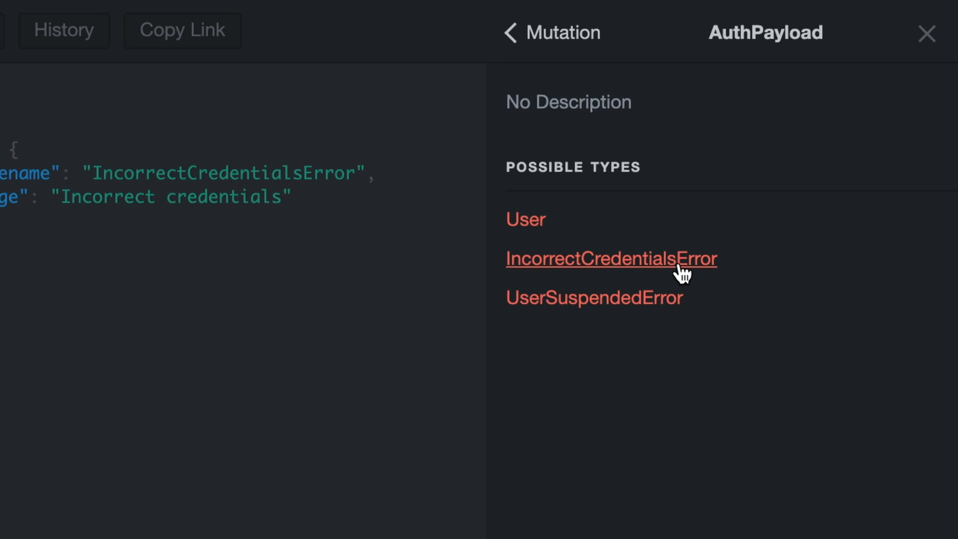
Browse the IncorrectCredentialsError and UserSuspendedError docs to confirm they implement Error
click(594, 299)
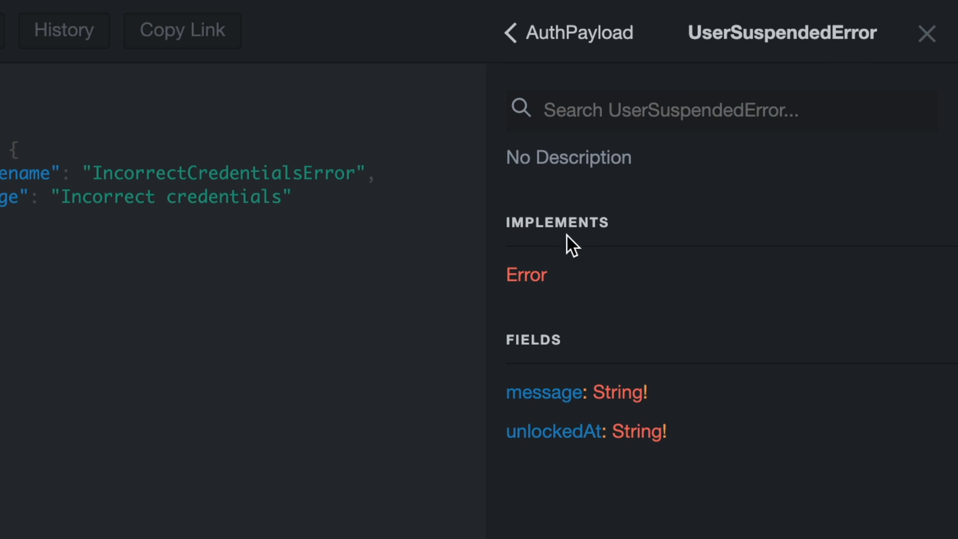
click(526, 274)
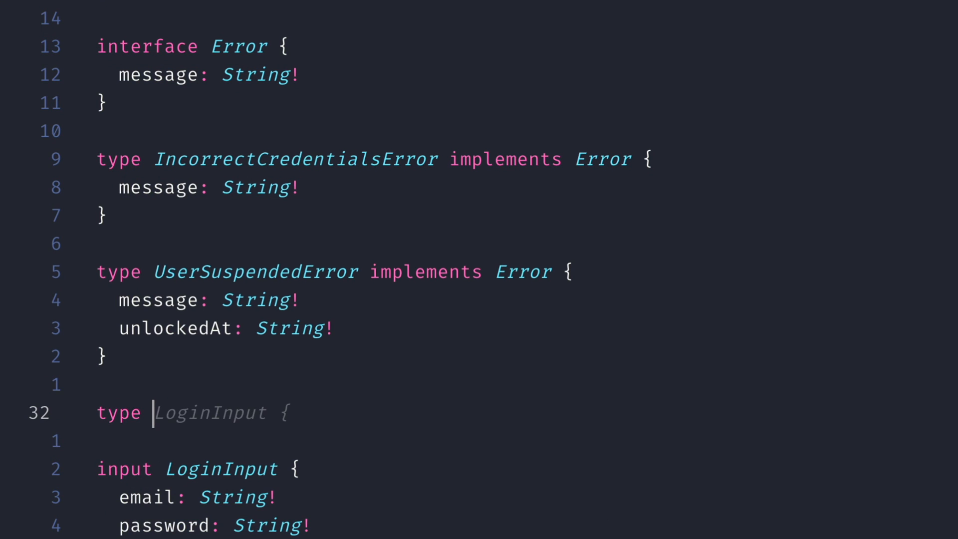
Declare 'type UserBannedError implements Error' in the schema above LoginInput
text(UserBannedError implements Error)
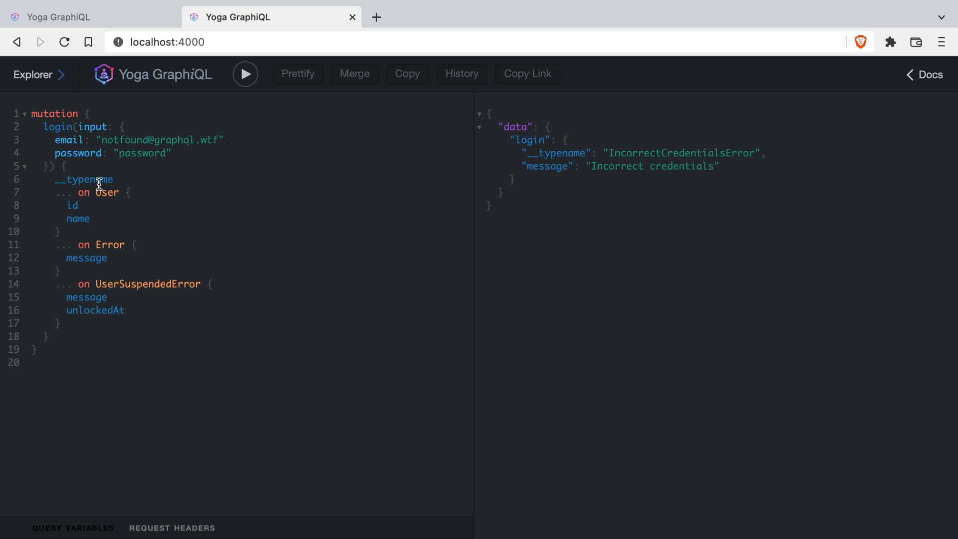
click(245, 74)
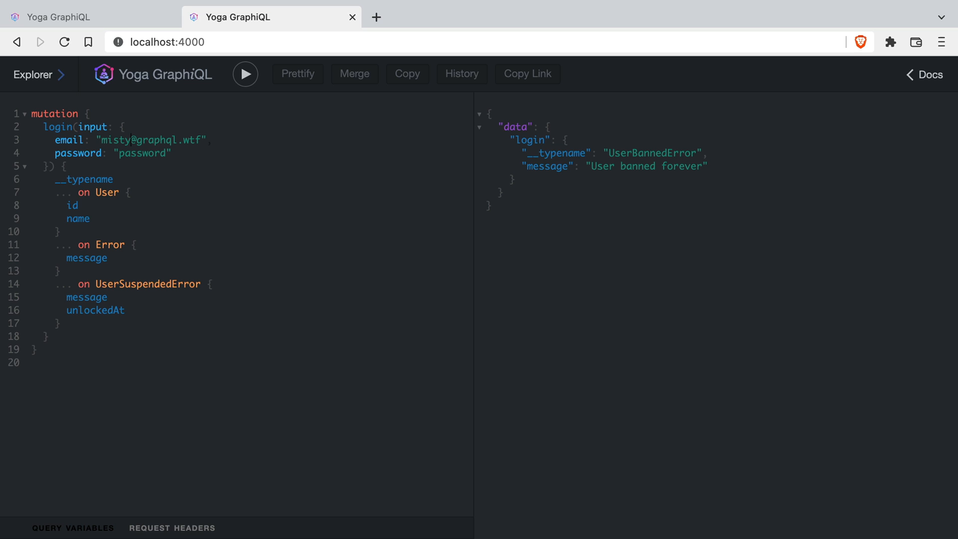
mouse_move(102, 245)
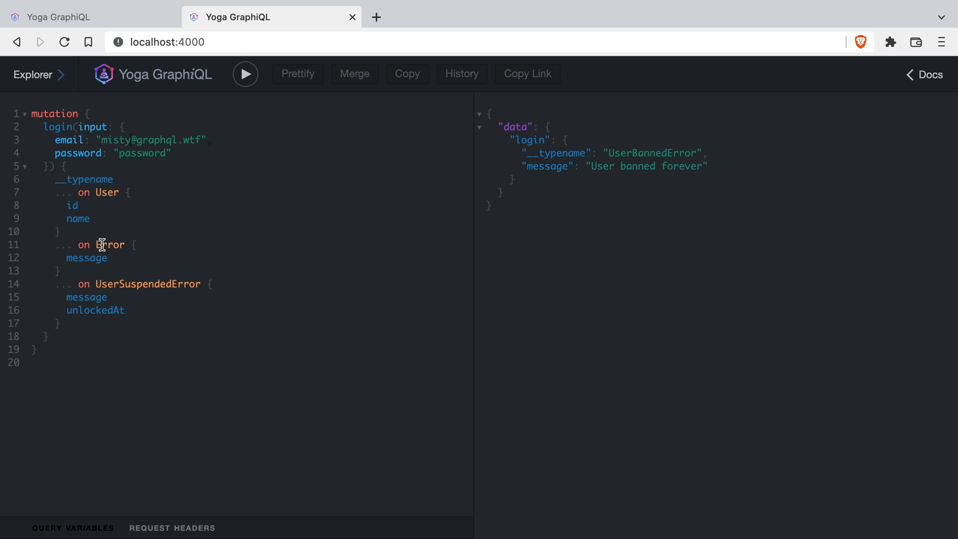